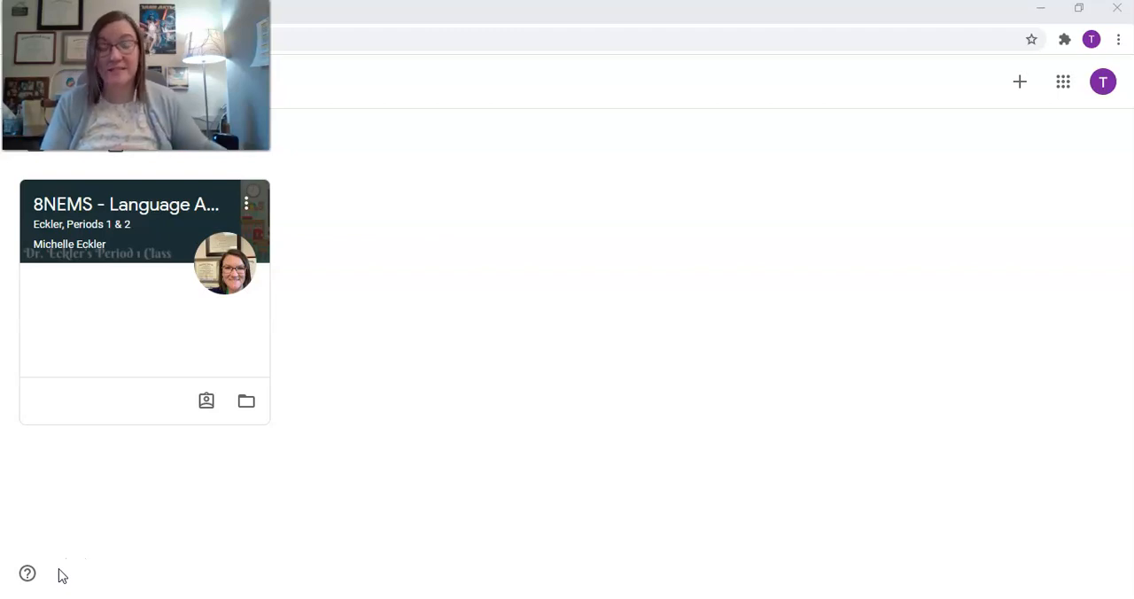
pyautogui.moveTo(89, 204)
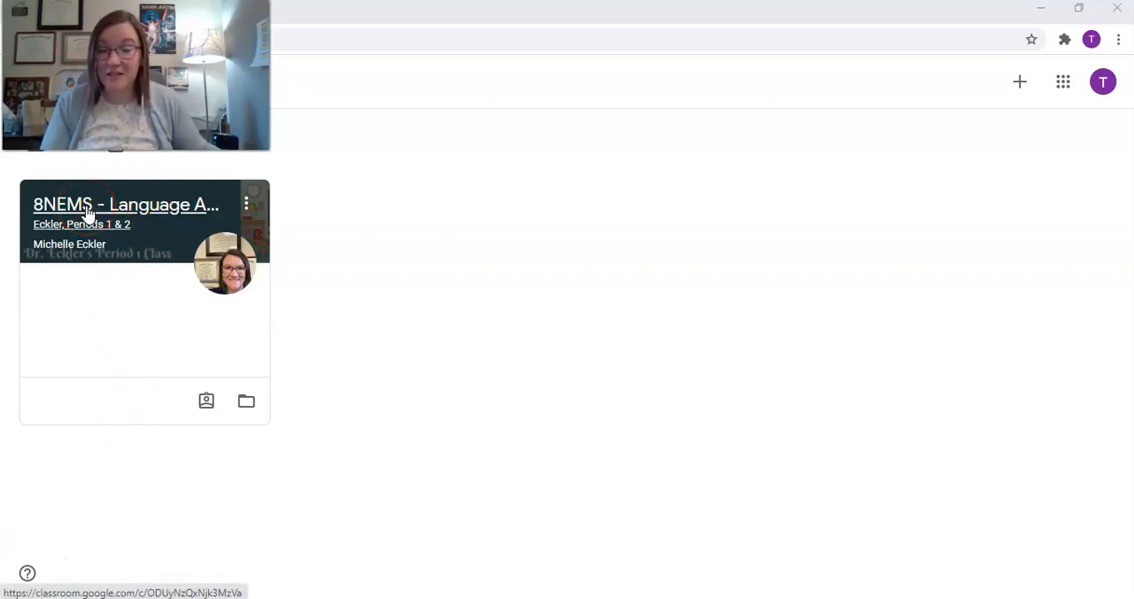
# Open the 8NEMS Language Arts class and launch its Meet link from the banner.
pyautogui.click(125, 204)
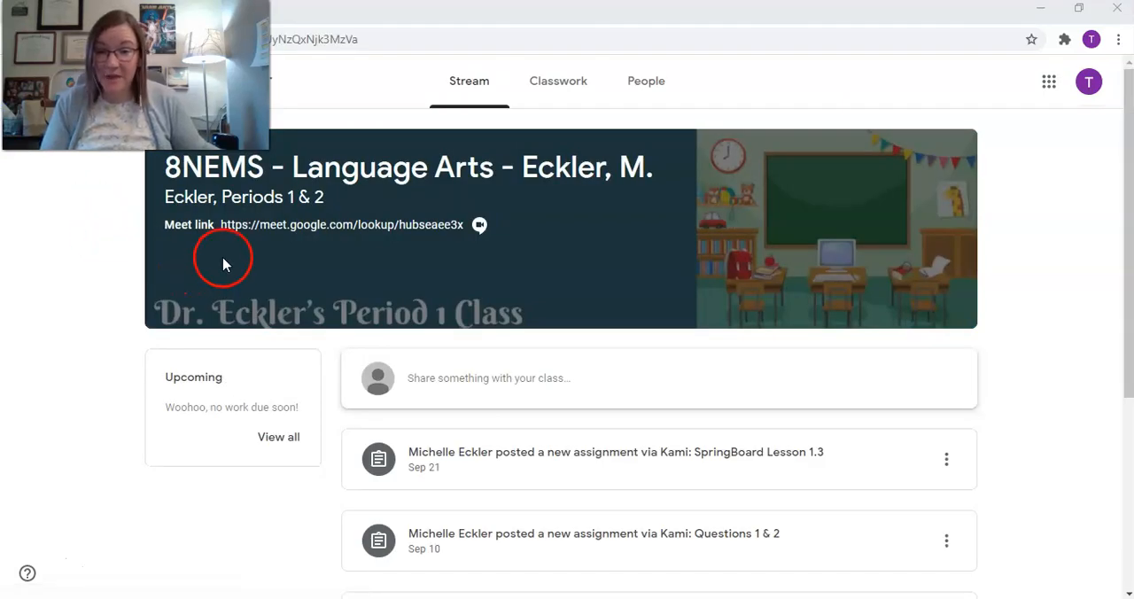
pyautogui.click(341, 224)
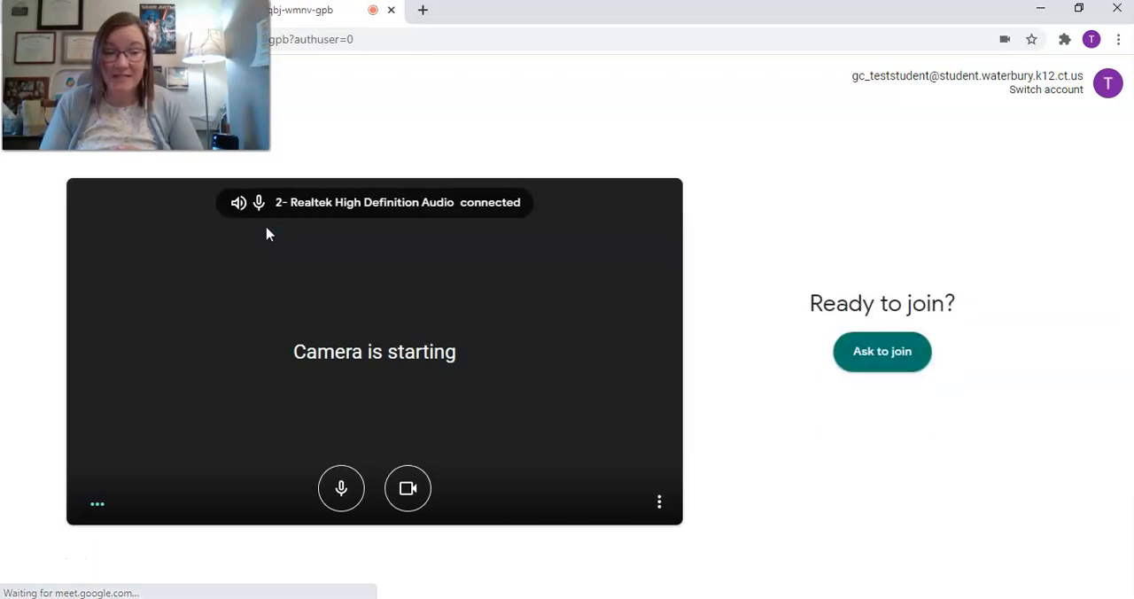
# Turn off microphone and camera, then request to join the Language Arts Meet call.
pyautogui.click(341, 488)
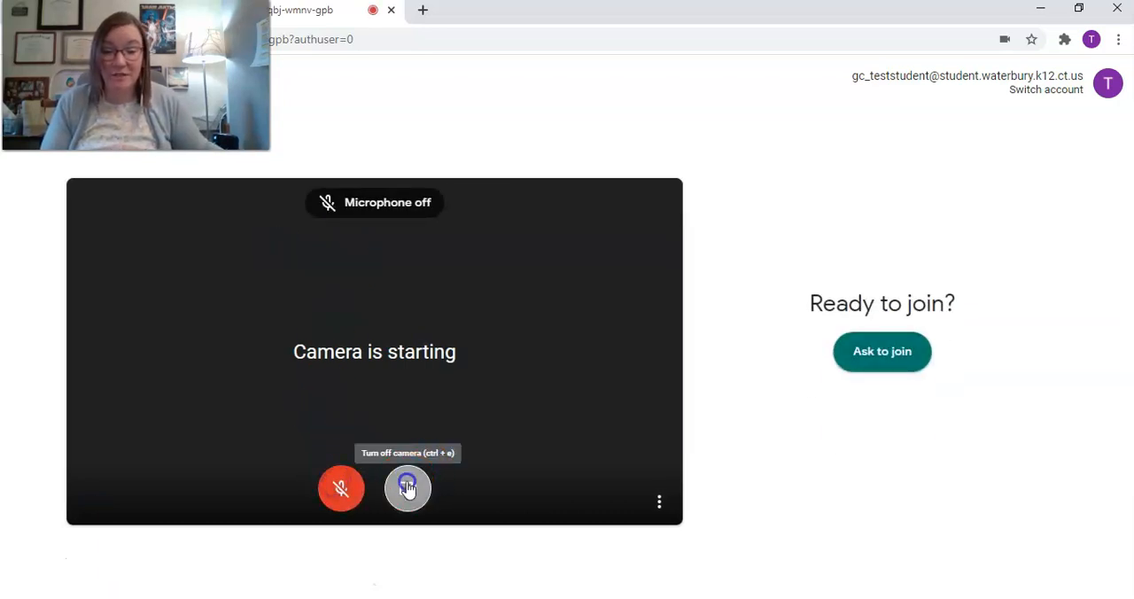
pyautogui.click(407, 488)
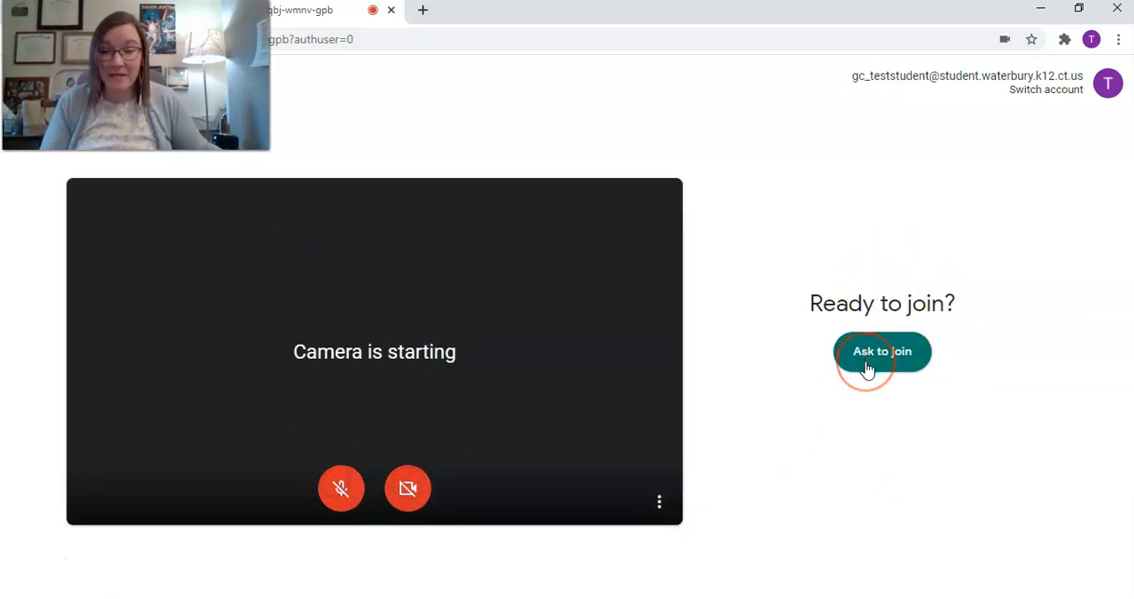
pyautogui.click(882, 351)
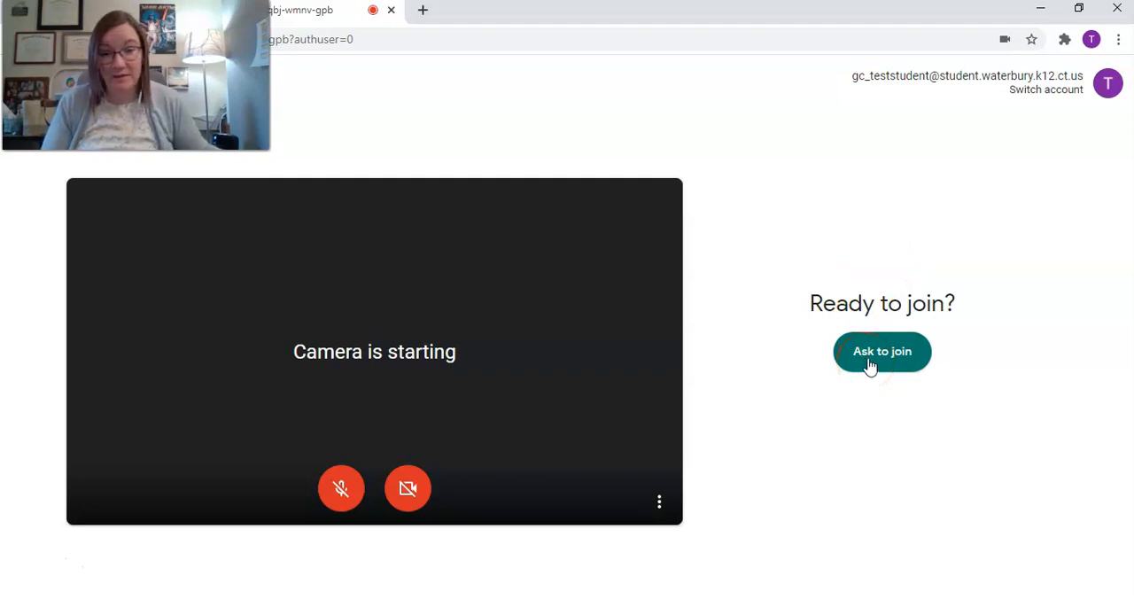
pyautogui.click(881, 351)
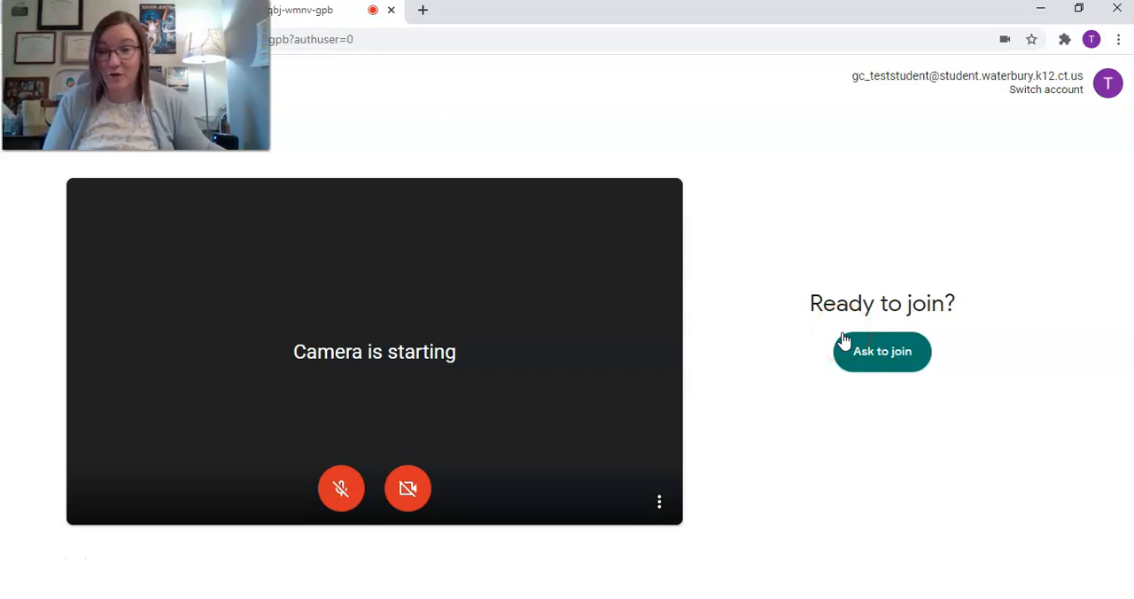
pyautogui.click(881, 351)
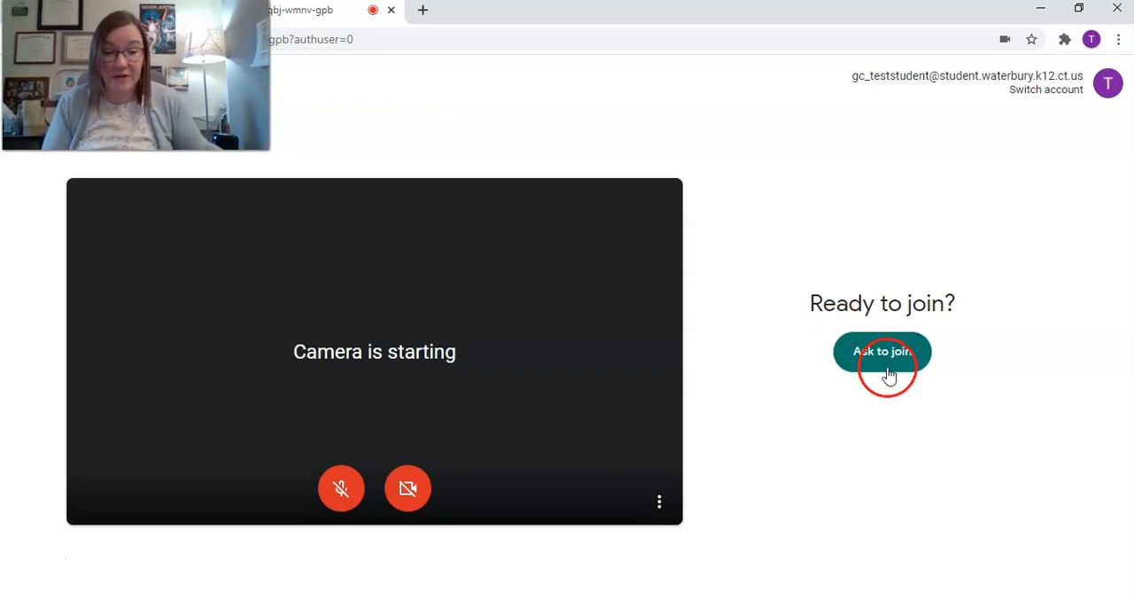
pyautogui.click(881, 351)
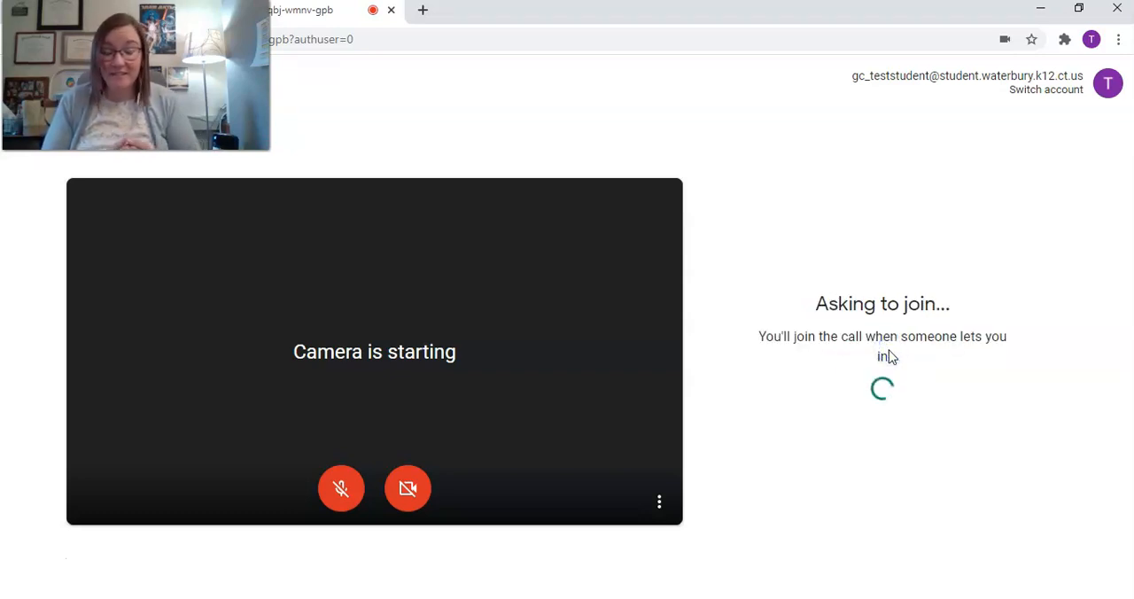